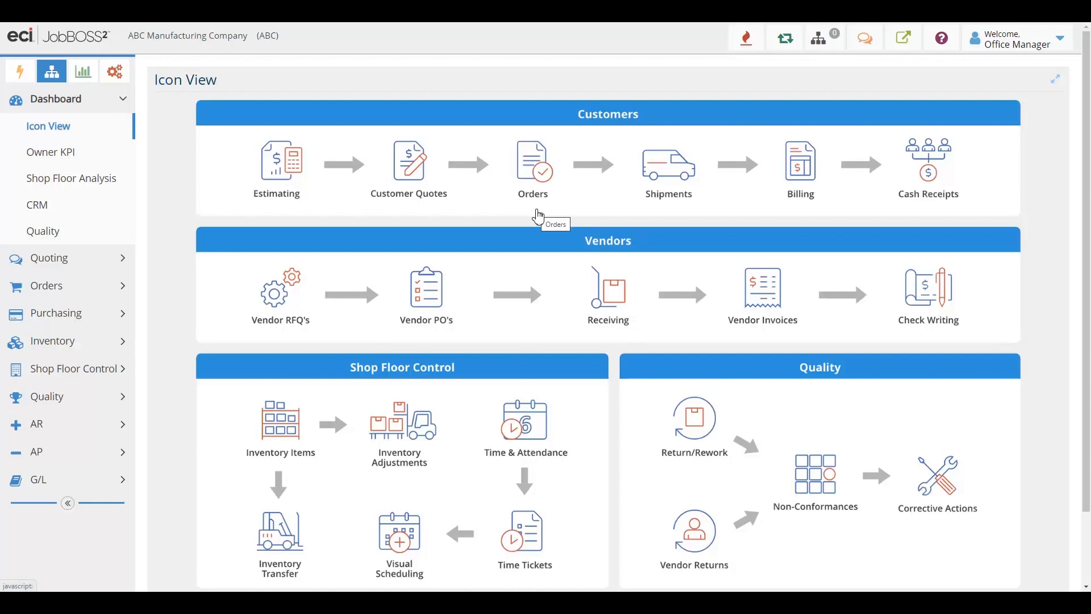
Open the Order Navigator from the dashboard's Orders icon
{"action": "left_click", "coordinate": [532, 160]}
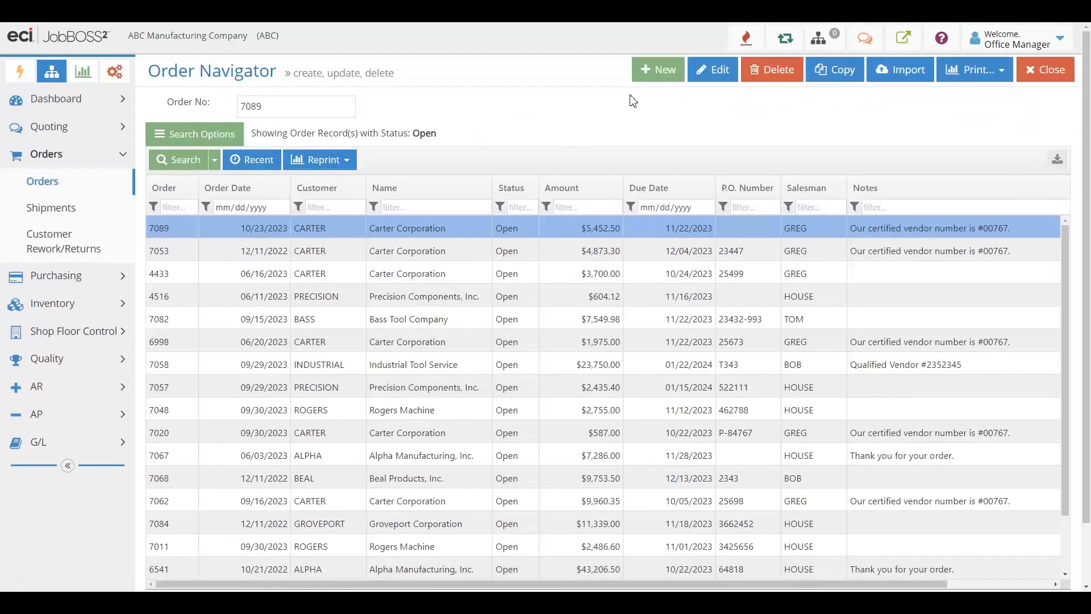
Start new order 7098 and begin entering quote number 2194
{"action": "left_click", "coordinate": [656, 70]}
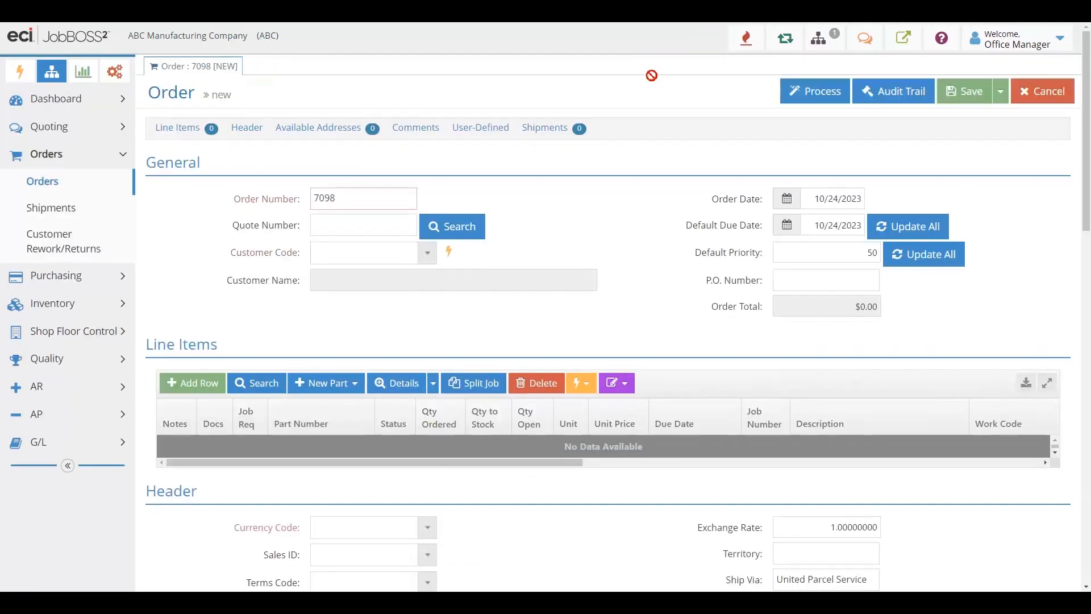
{"action": "left_click", "coordinate": [365, 252]}
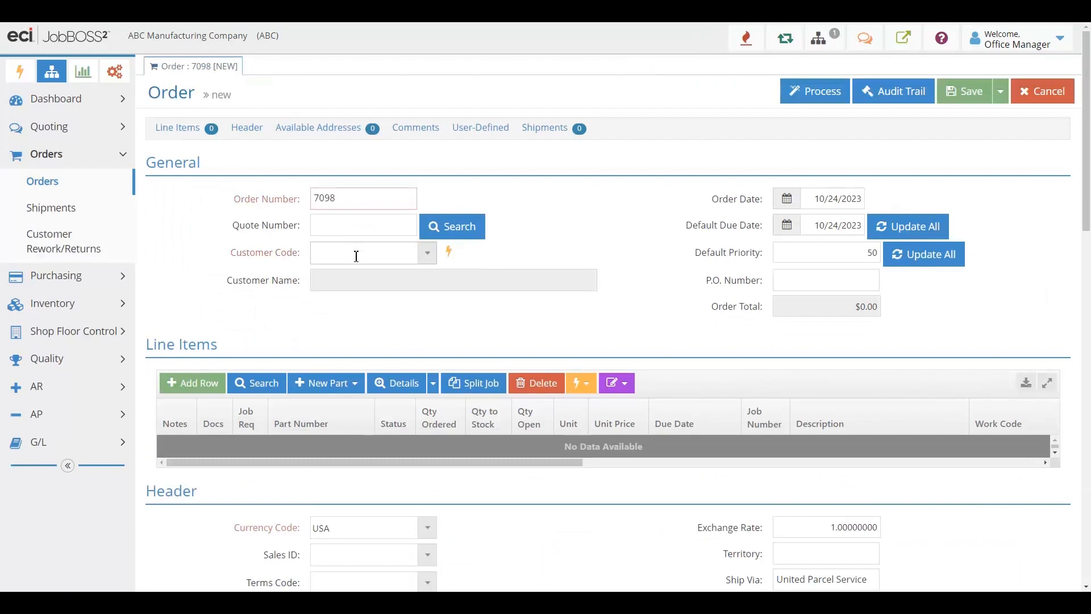
{"action": "left_click", "coordinate": [361, 225]}
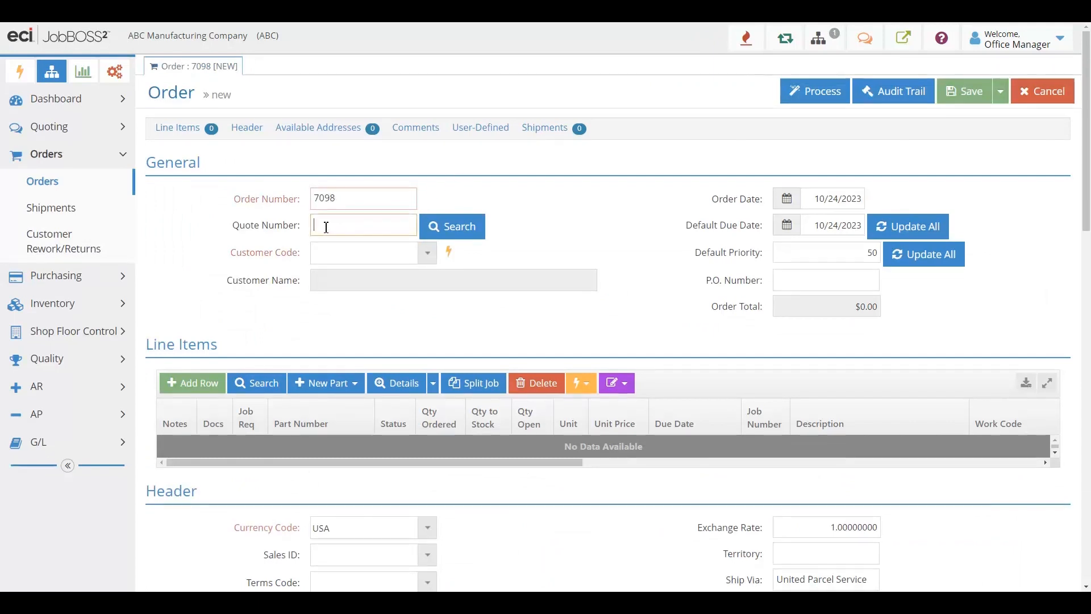
{"action": "mouse_move", "coordinate": [453, 365]}
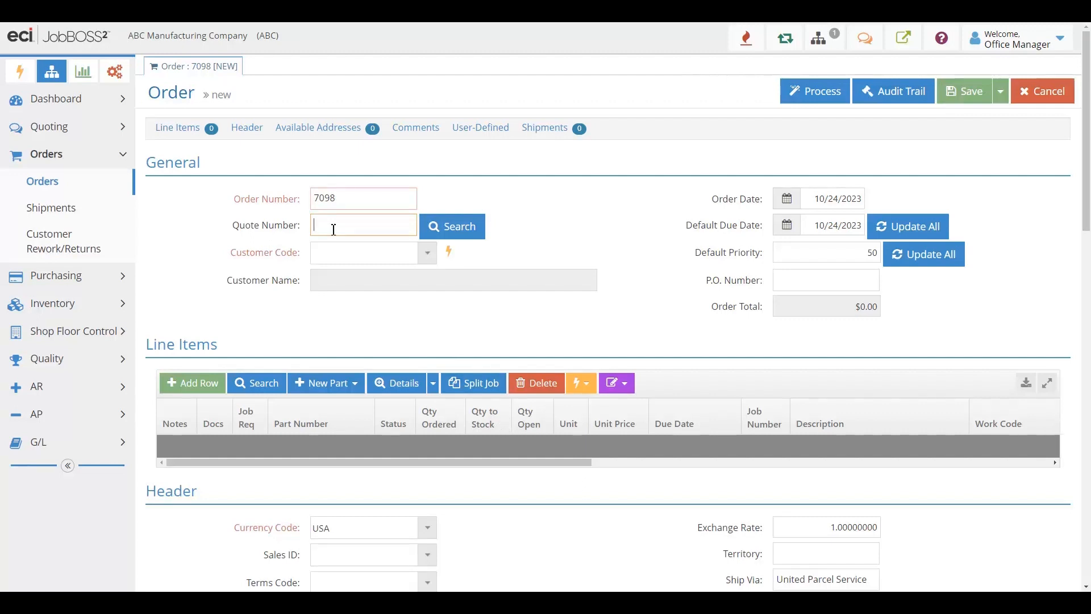
{"action": "type", "text": "2"}
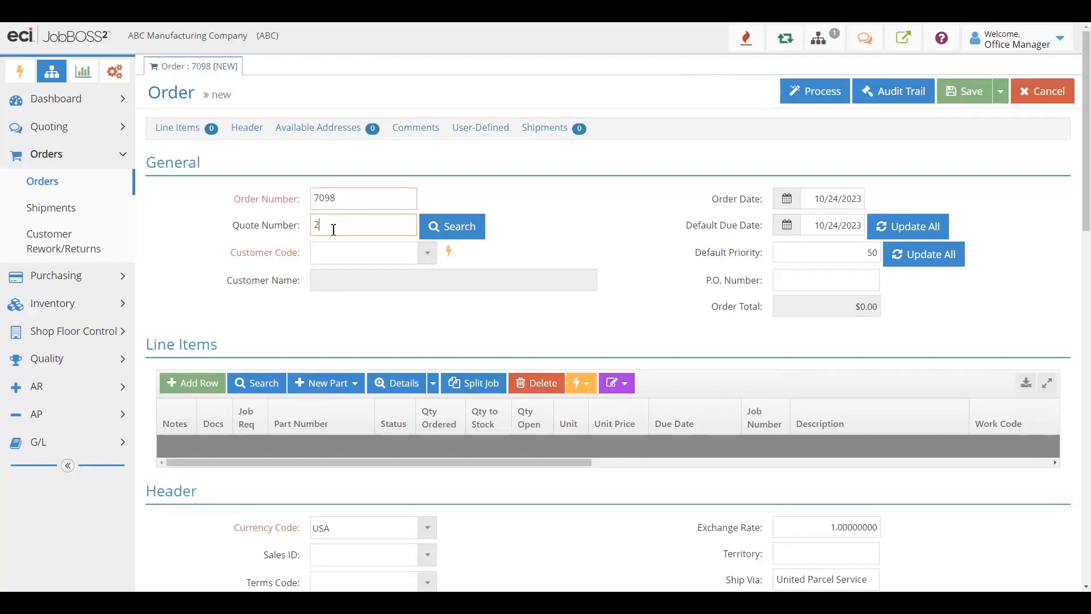
Pull quote 2194's Cover and Item ABC lines into order 7098 for Carter Corporation
{"action": "left_click", "coordinate": [452, 226]}
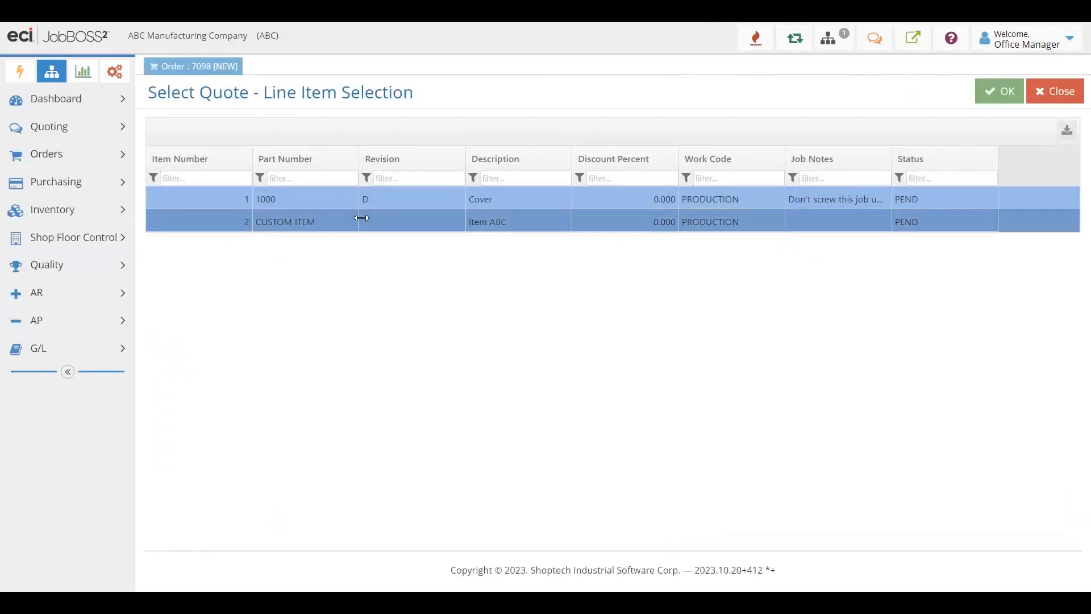
{"action": "mouse_move", "coordinate": [379, 219]}
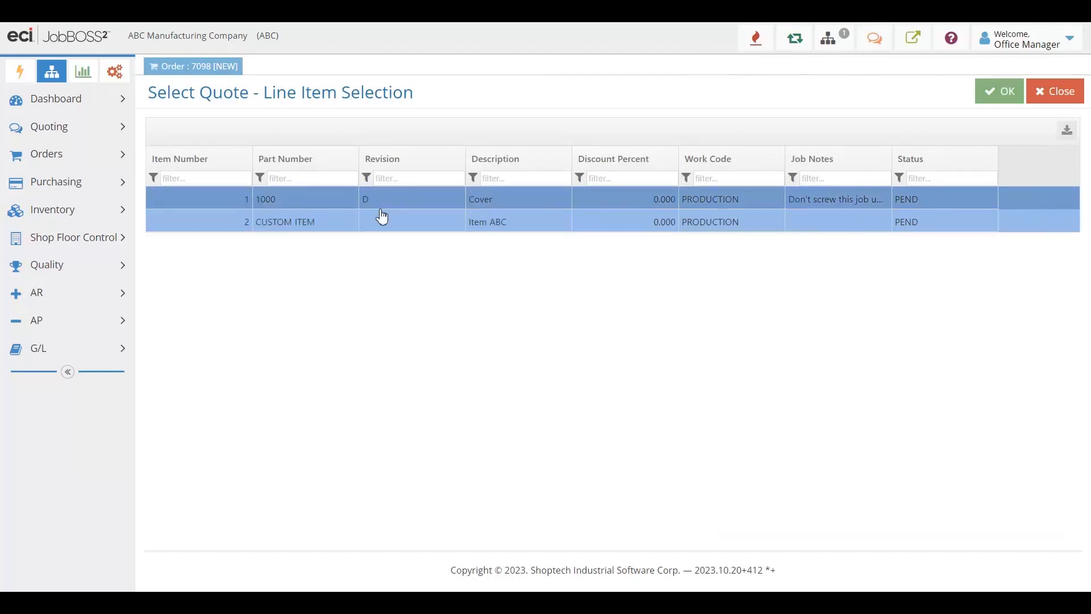
{"action": "left_click", "coordinate": [1000, 91]}
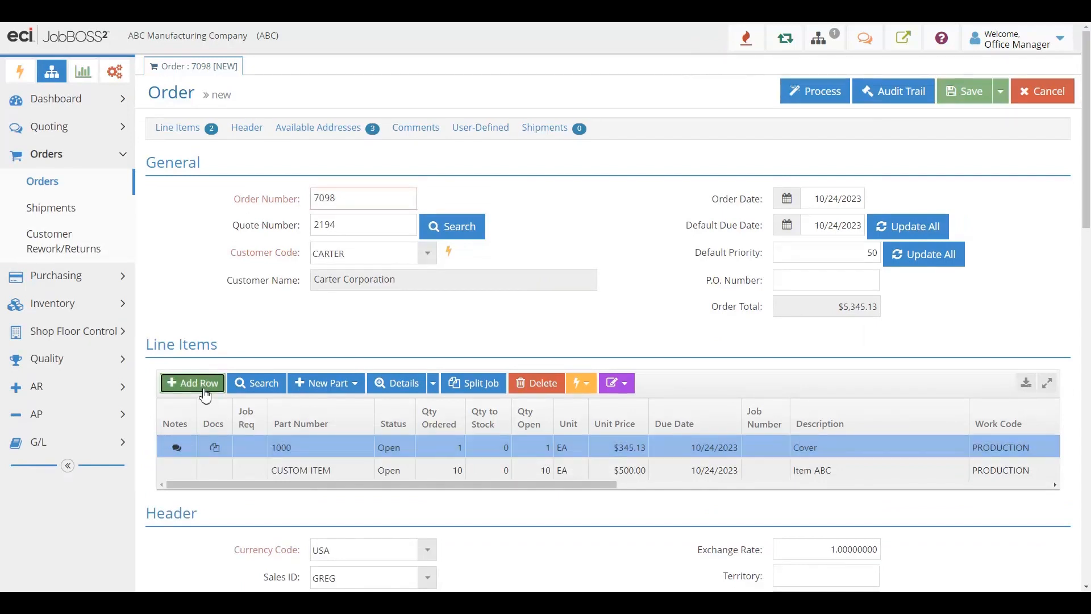
Add a blank third line item row and start on its part number
{"action": "left_click", "coordinate": [191, 383]}
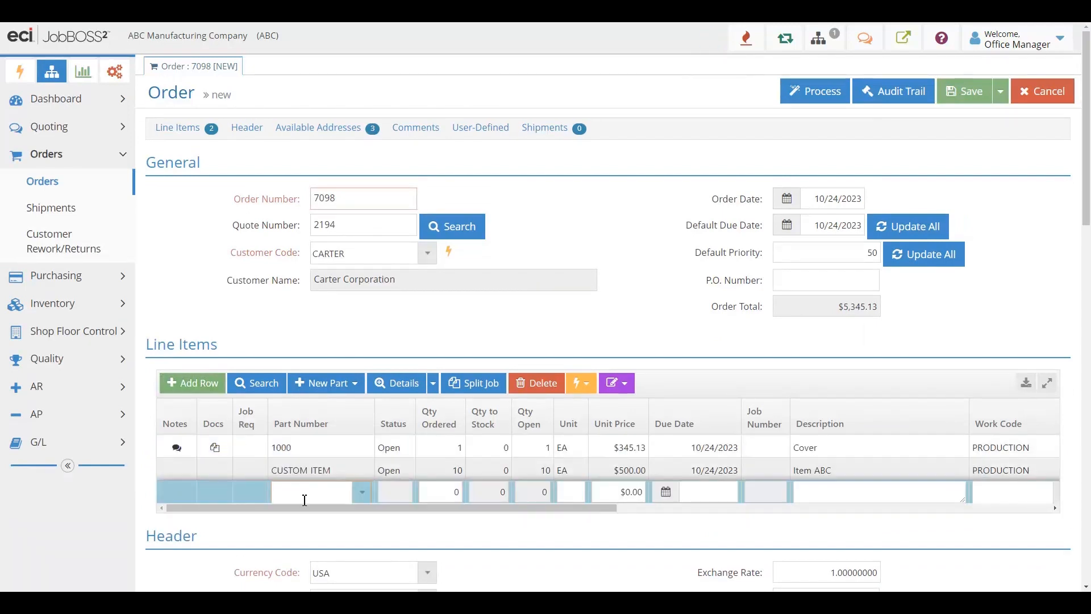
{"action": "left_click", "coordinate": [309, 491]}
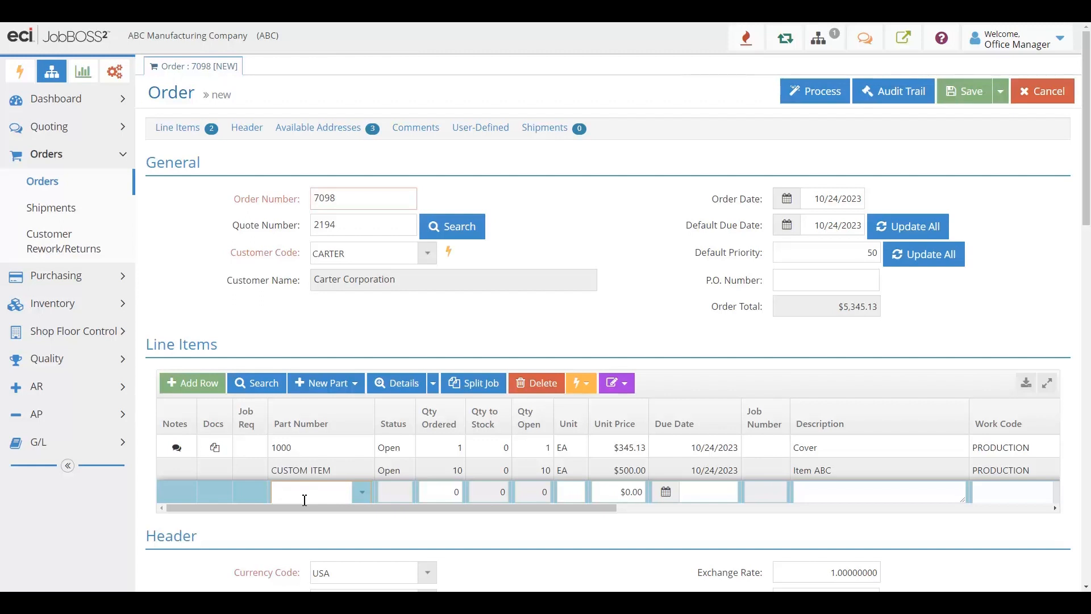
Review the Cover line's releases and job notes, then accept the detail
{"action": "left_click", "coordinate": [309, 491]}
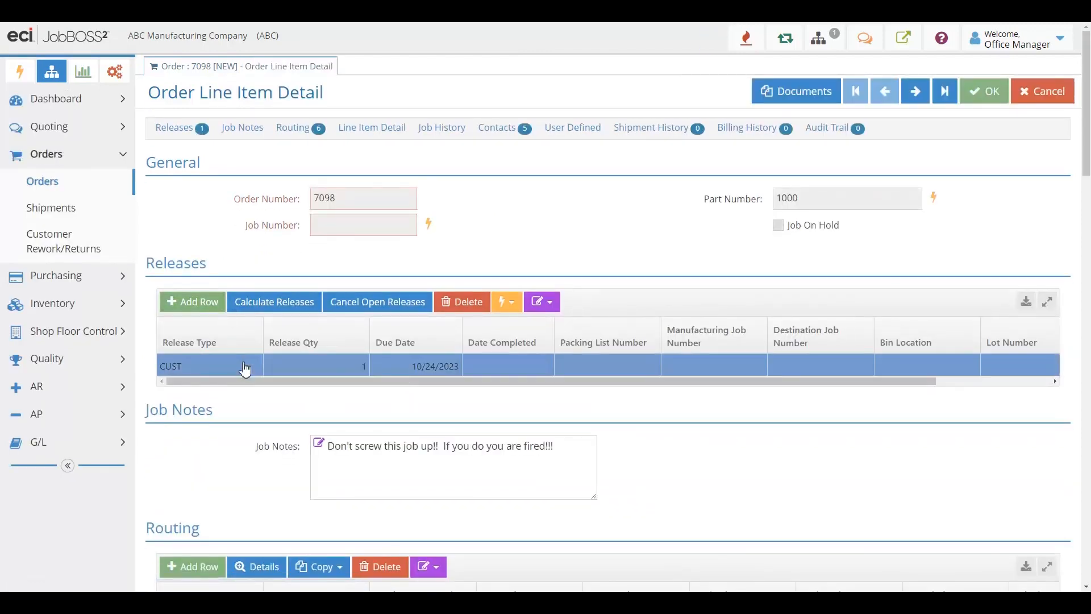
{"action": "mouse_move", "coordinate": [351, 376]}
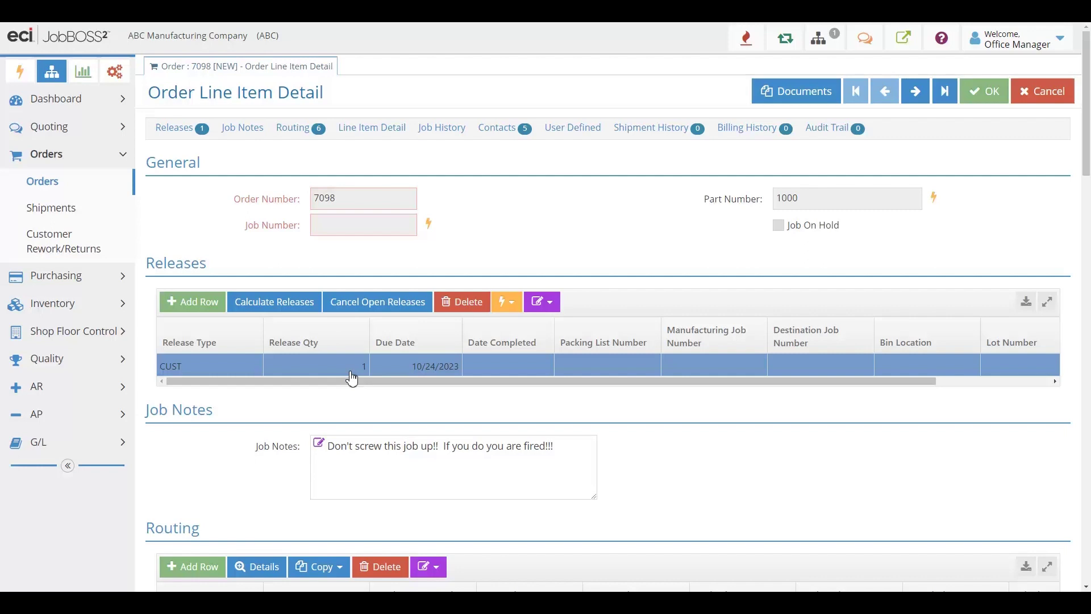
{"action": "mouse_move", "coordinate": [796, 91]}
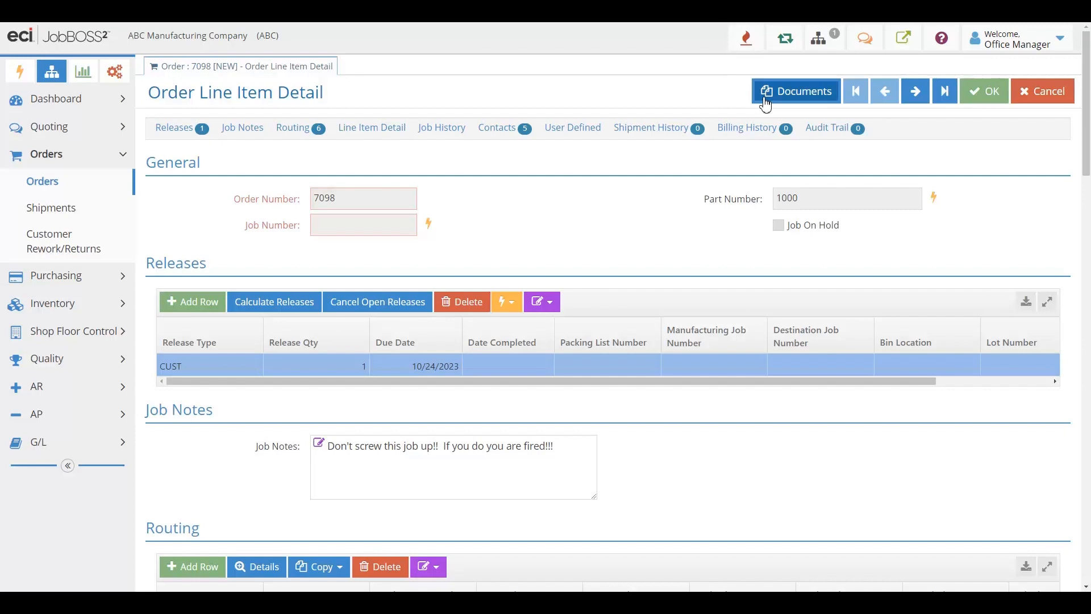
{"action": "mouse_move", "coordinate": [984, 91]}
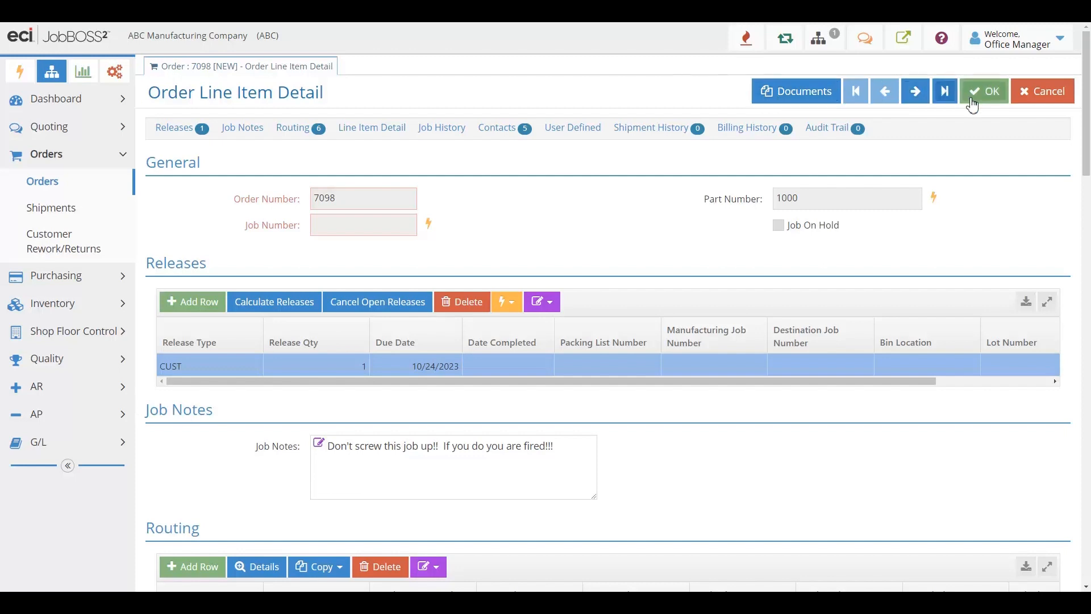
{"action": "left_click", "coordinate": [985, 91]}
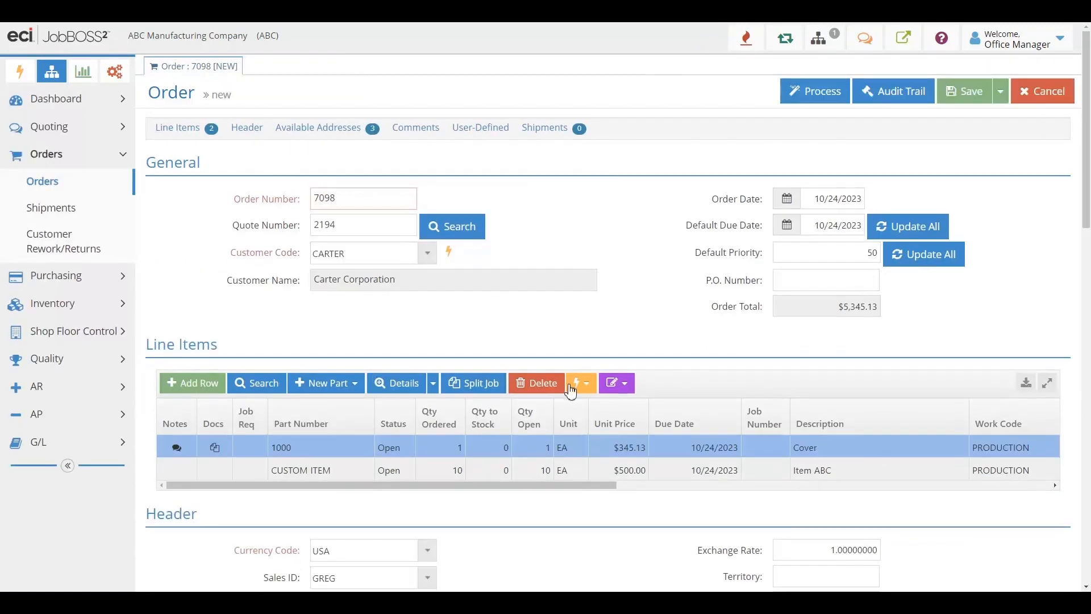
{"action": "mouse_move", "coordinate": [592, 369]}
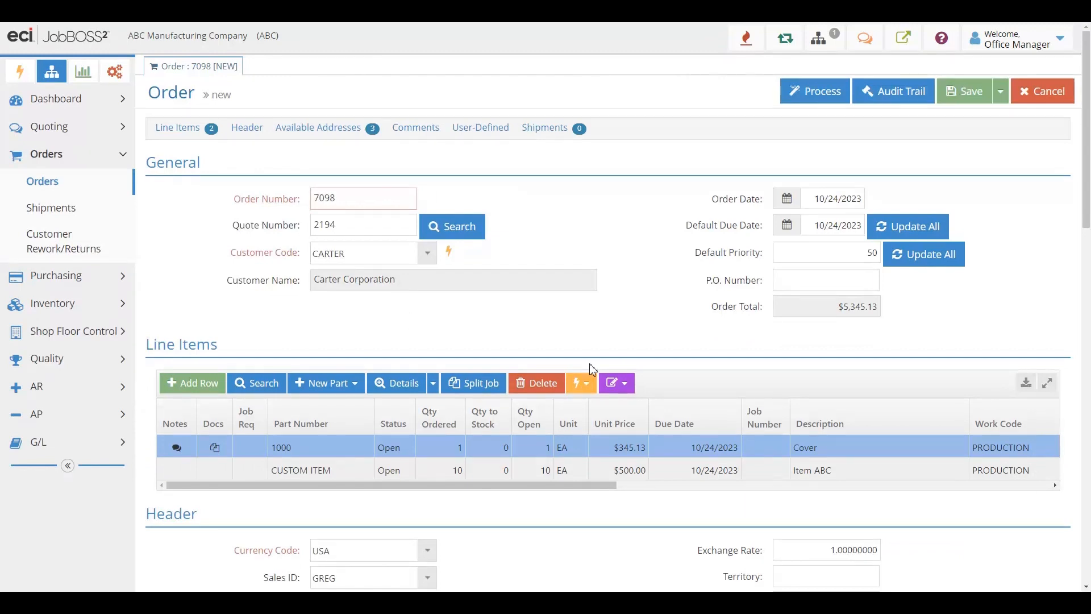
{"action": "mouse_move", "coordinate": [1006, 116]}
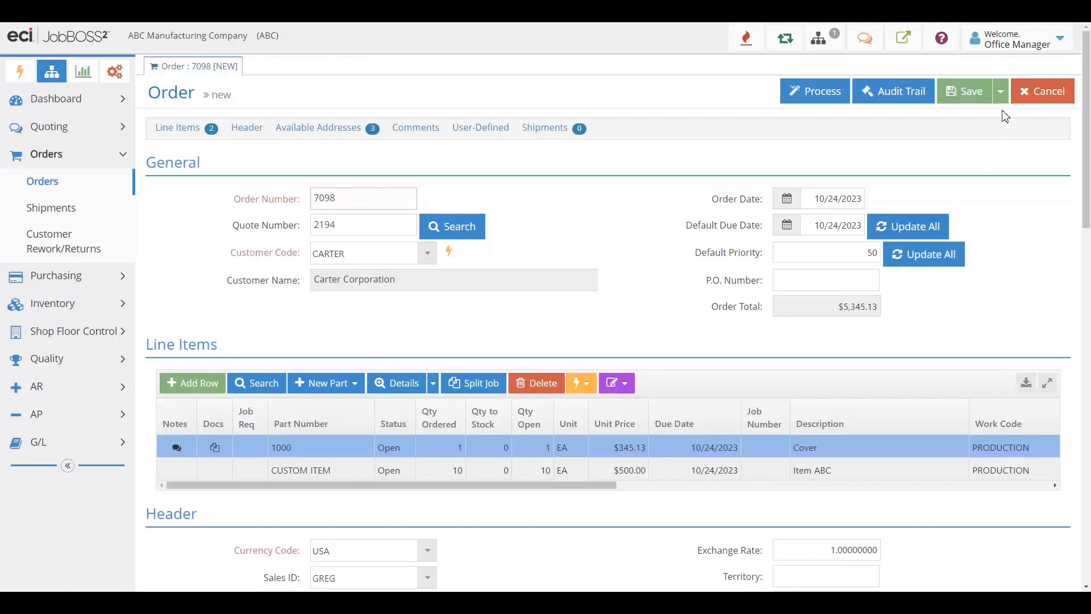
{"action": "left_click", "coordinate": [1001, 91]}
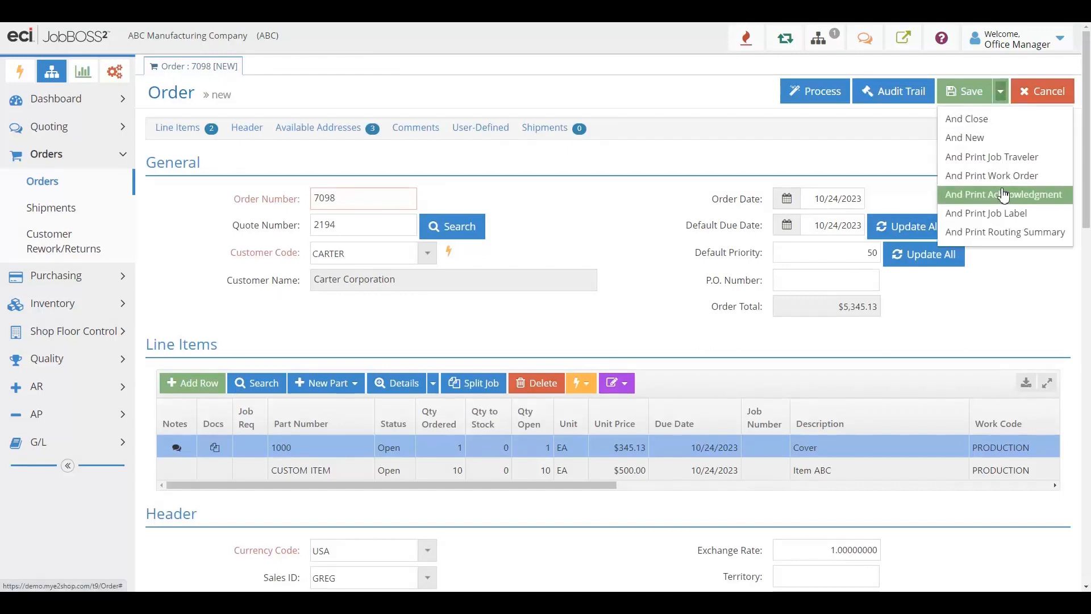
{"action": "mouse_move", "coordinate": [991, 156]}
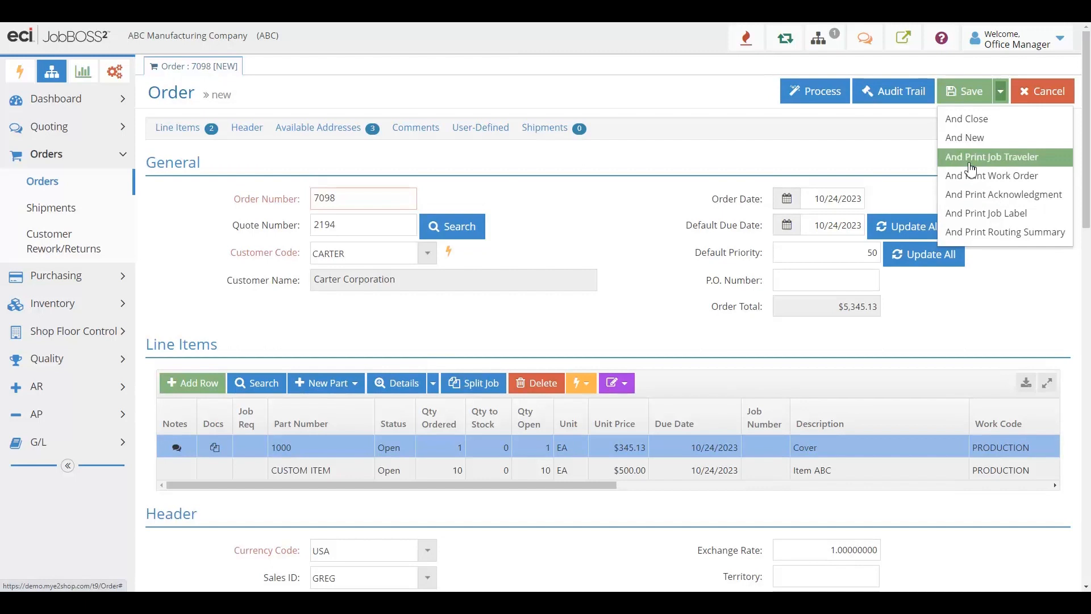
{"action": "mouse_move", "coordinate": [986, 212]}
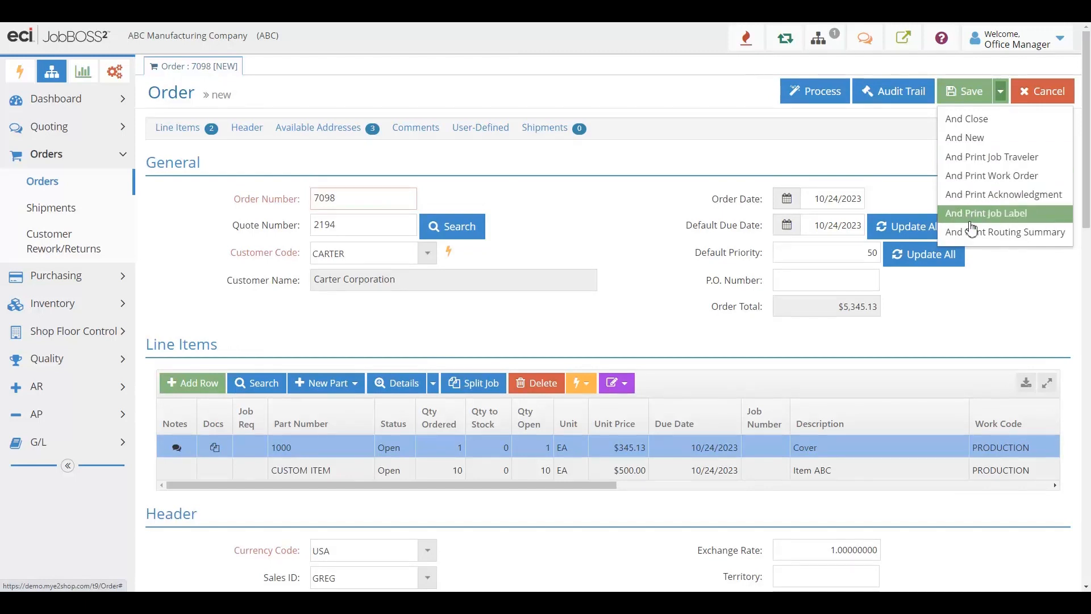
{"action": "left_click", "coordinate": [634, 170]}
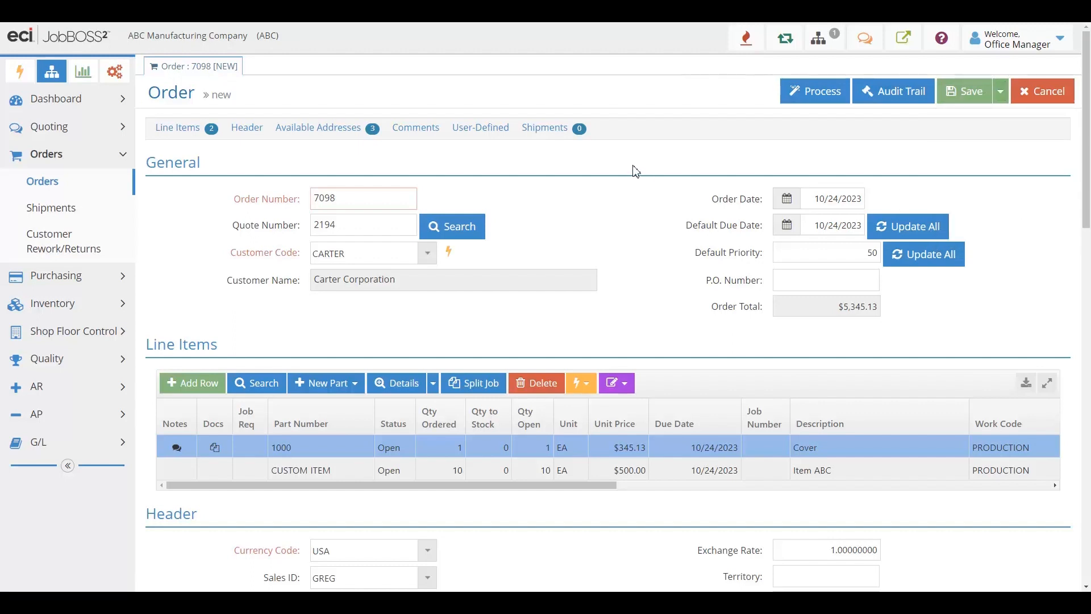
{"action": "mouse_move", "coordinate": [85, 99]}
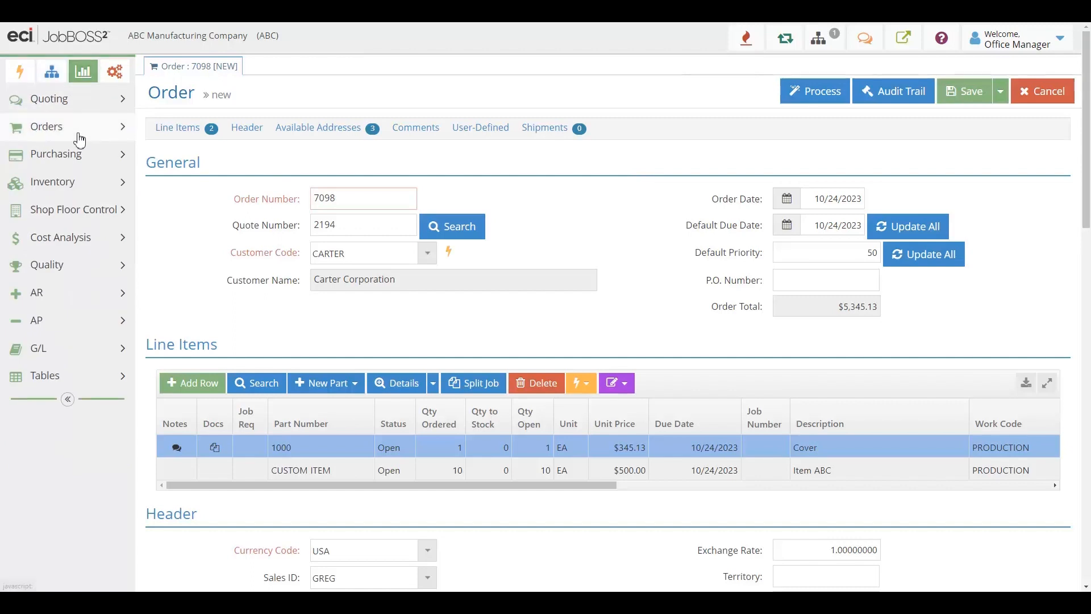
Expand the Orders report list showing Job Schedule and Backlog Summary
{"action": "left_click", "coordinate": [46, 126]}
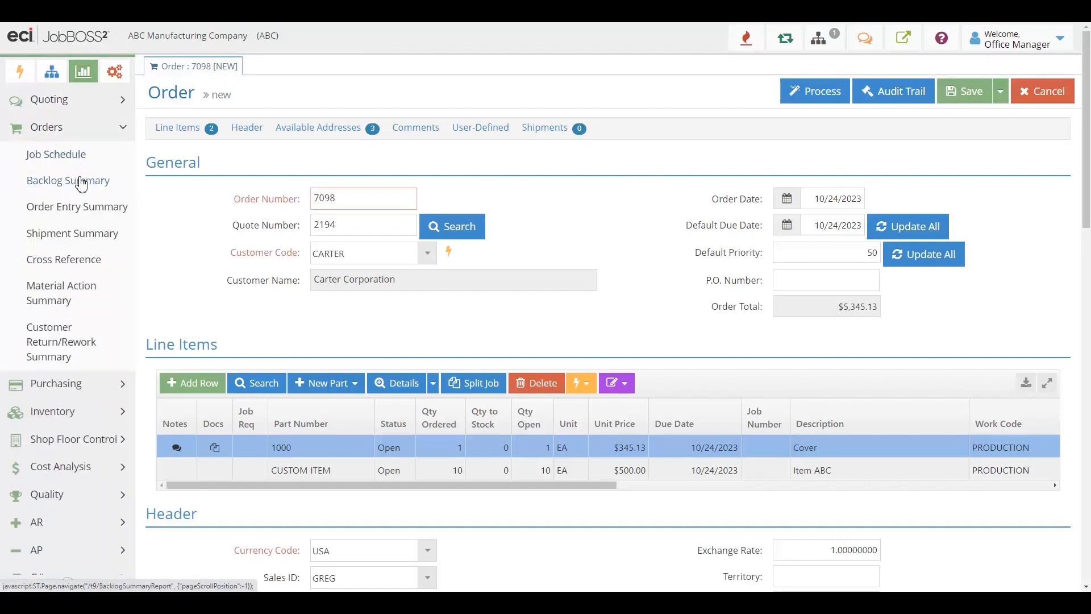
{"action": "mouse_move", "coordinate": [83, 156]}
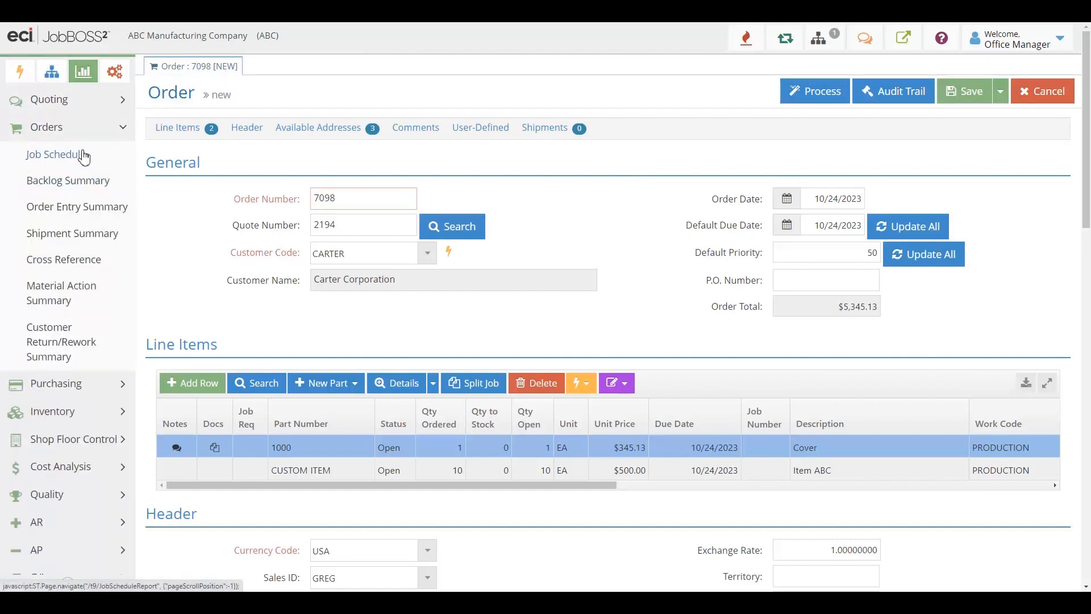
{"action": "mouse_move", "coordinate": [73, 233]}
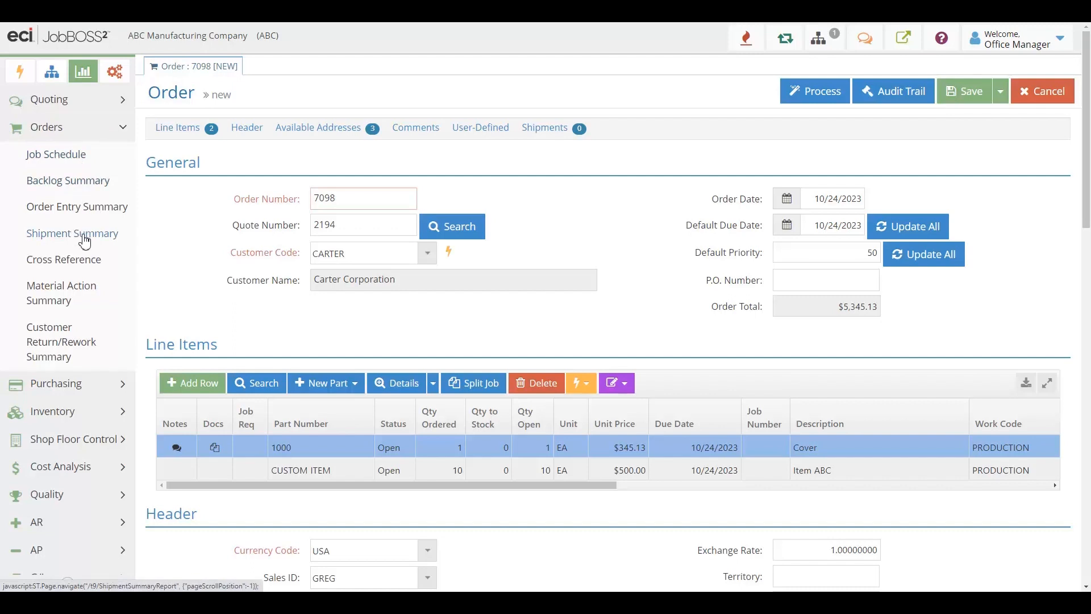